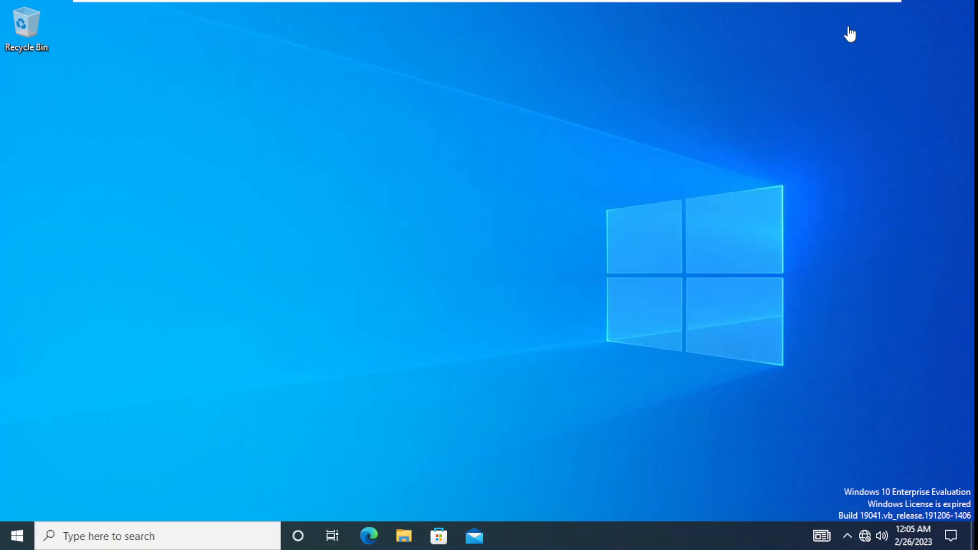
{"action": "mouse_move", "coordinate": [245, 229]}
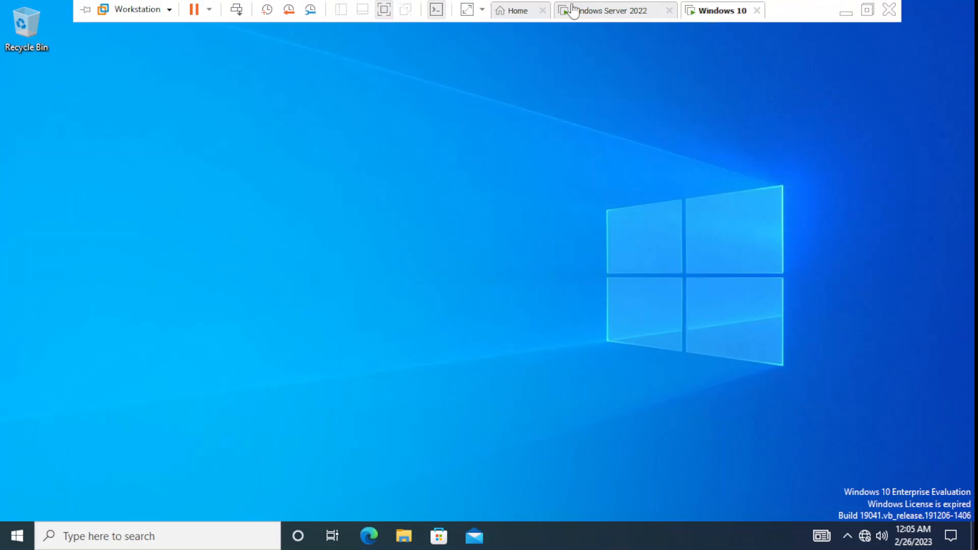
{"action": "mouse_move", "coordinate": [622, 24]}
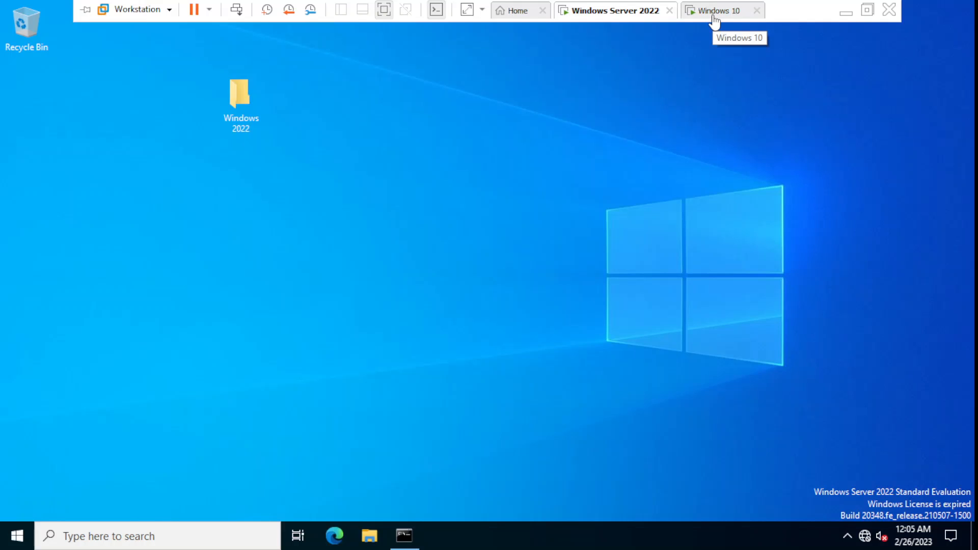
Check the full device name in Settings, noting the gd.local domain suffix, then close Settings.
{"action": "left_click", "coordinate": [720, 10]}
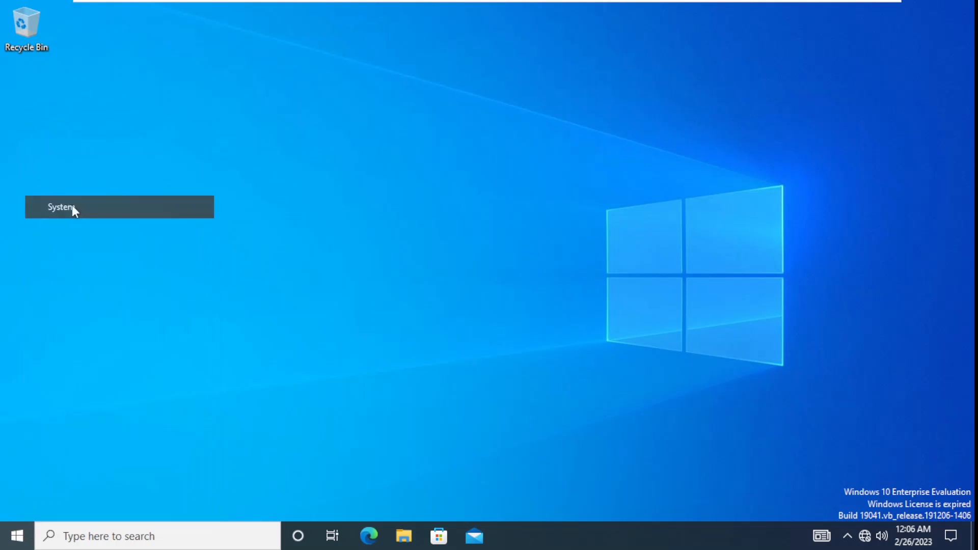
{"action": "left_click", "coordinate": [61, 207]}
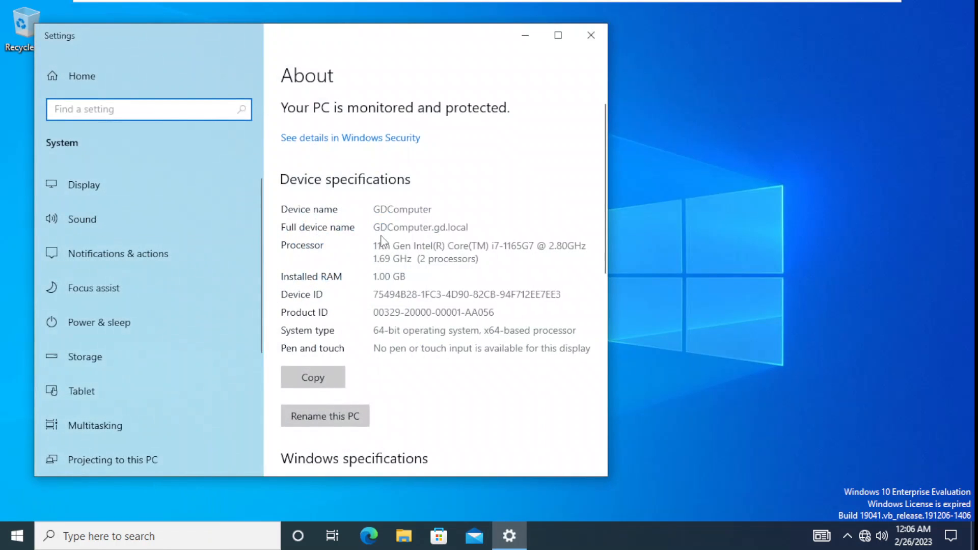
{"action": "double_click", "coordinate": [384, 227]}
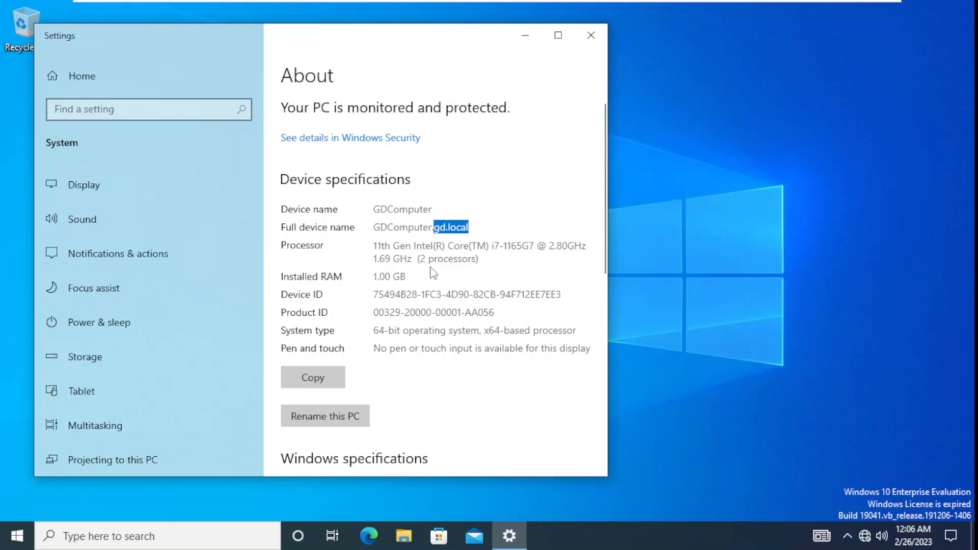
{"action": "left_click", "coordinate": [590, 34]}
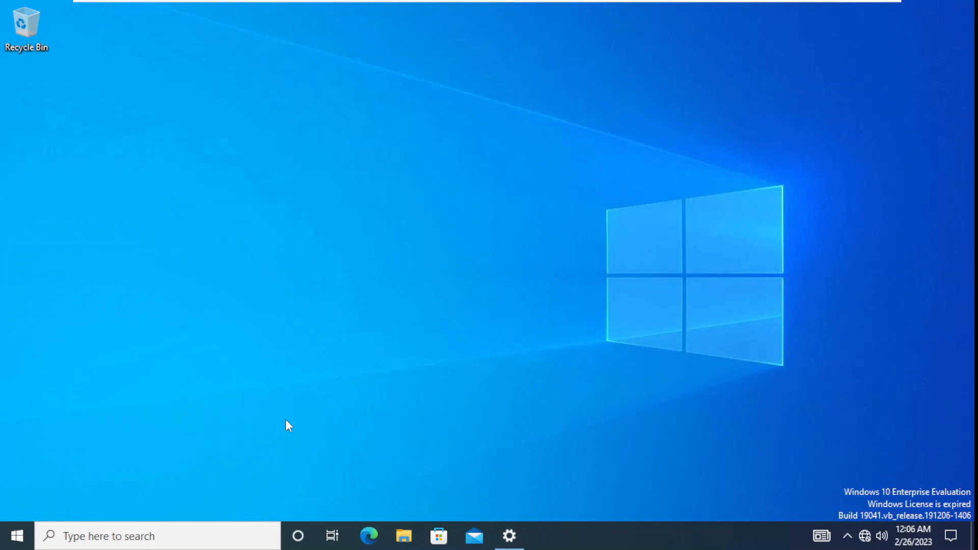
Run a first, mistyped systeminfo | findstr "Domain" query in Command Prompt, which fails.
{"action": "left_click", "coordinate": [156, 536]}
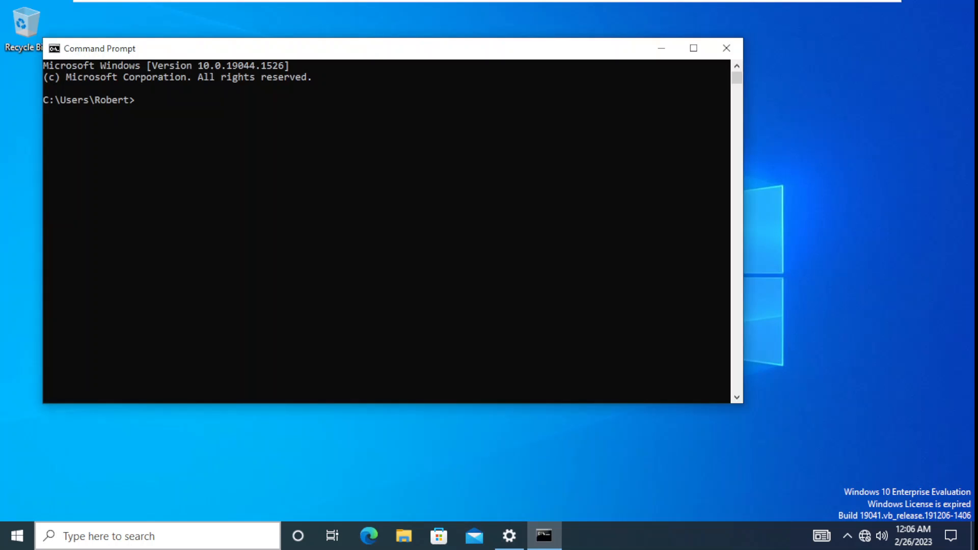
{"action": "left_click", "coordinate": [156, 536]}
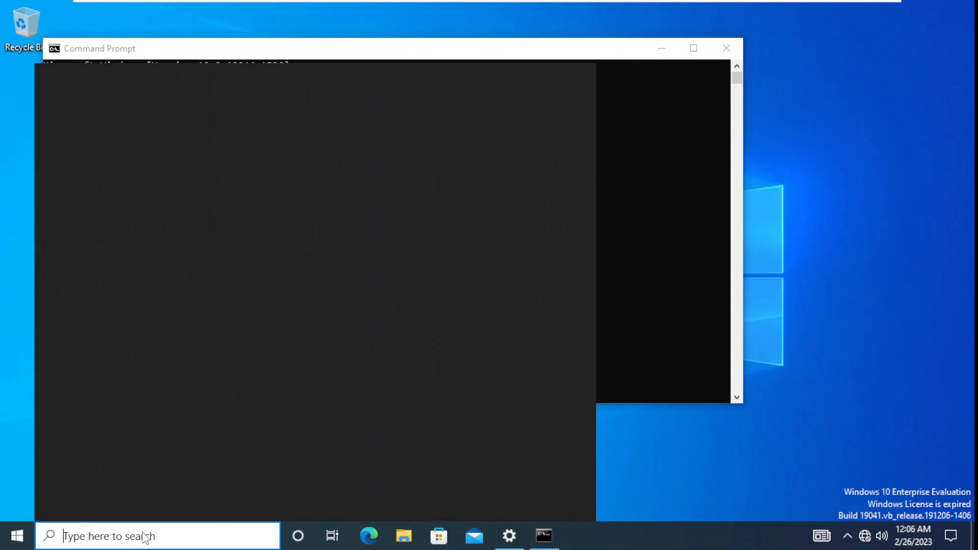
{"action": "left_click", "coordinate": [156, 535]}
{"action": "type", "text": "s"}
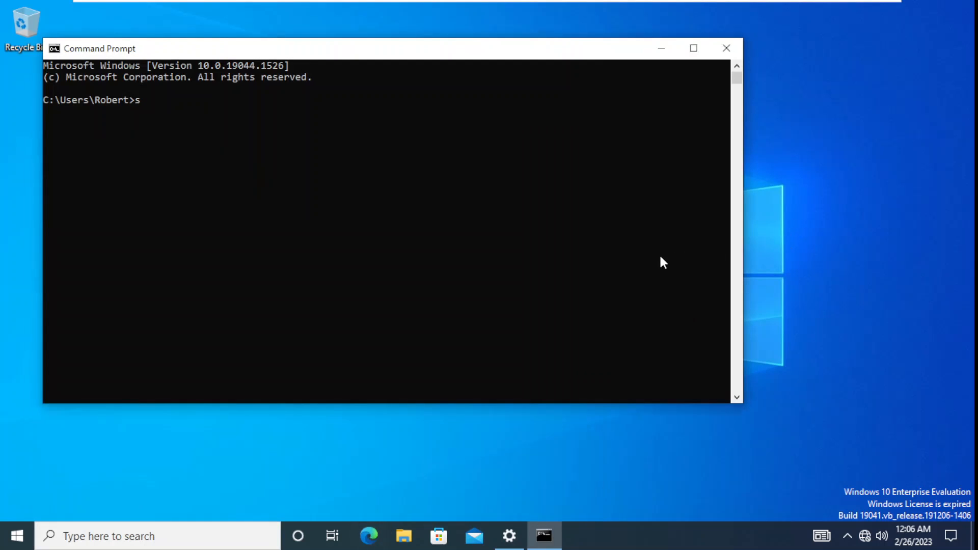
{"action": "type", "text": "ysteminfor | findstr"}
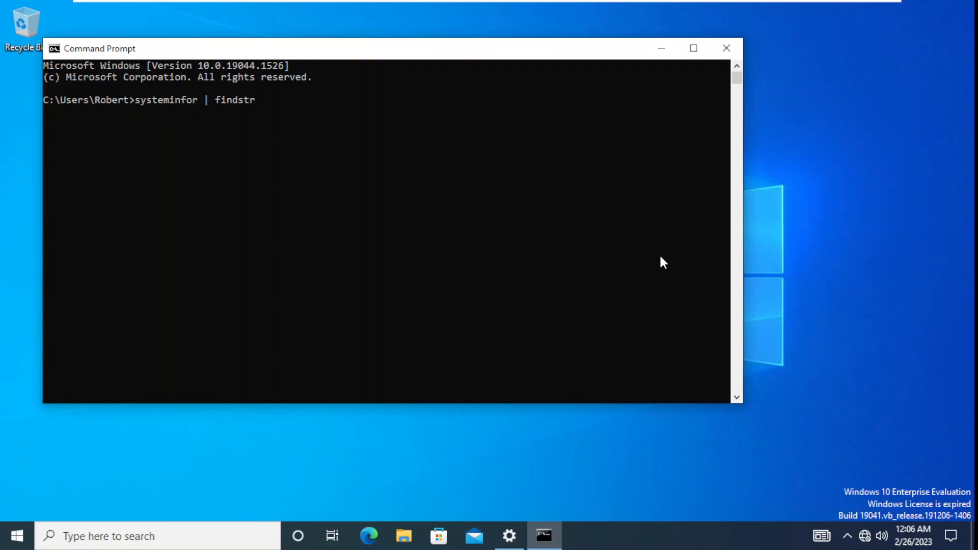
{"action": "type", "text": "\"Dom"}
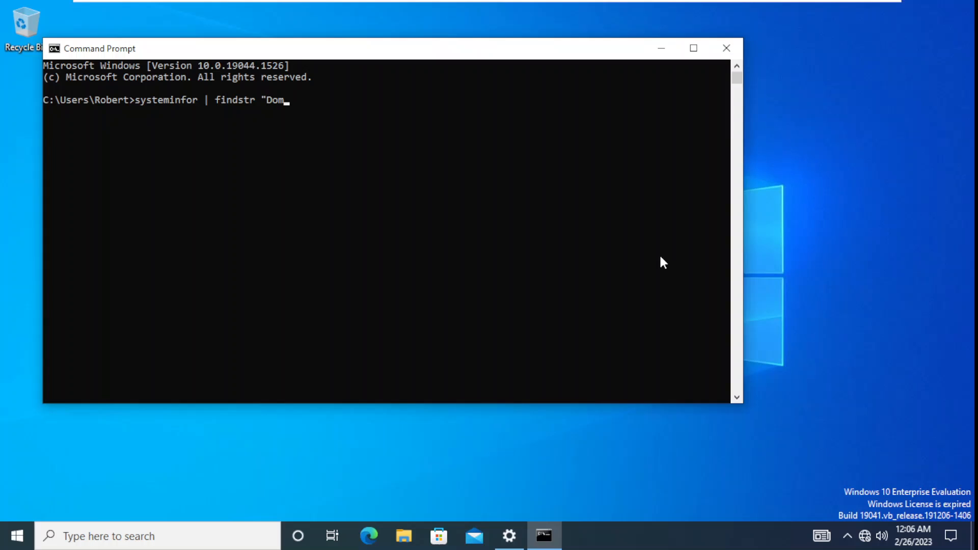
{"action": "type", "text": "ain\""}
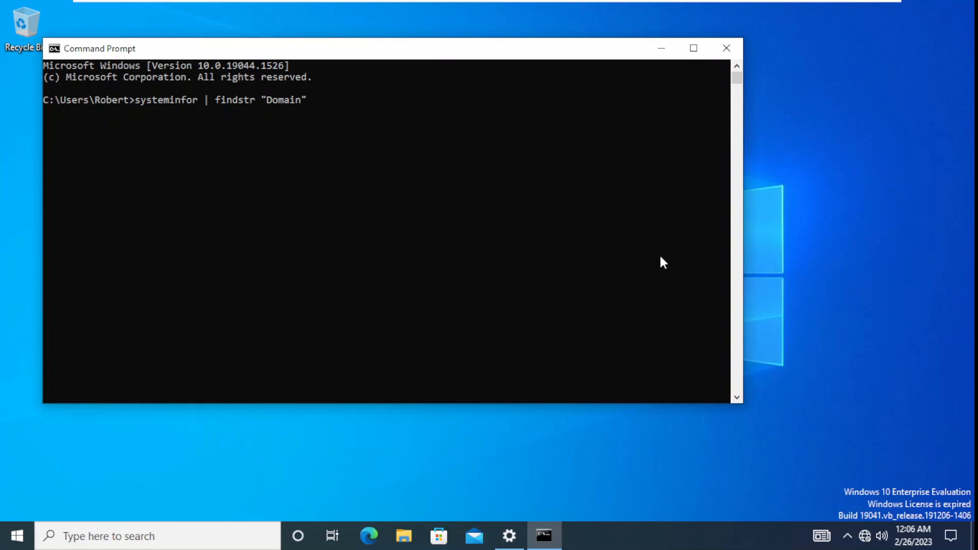
{"action": "key", "text": "enter"}
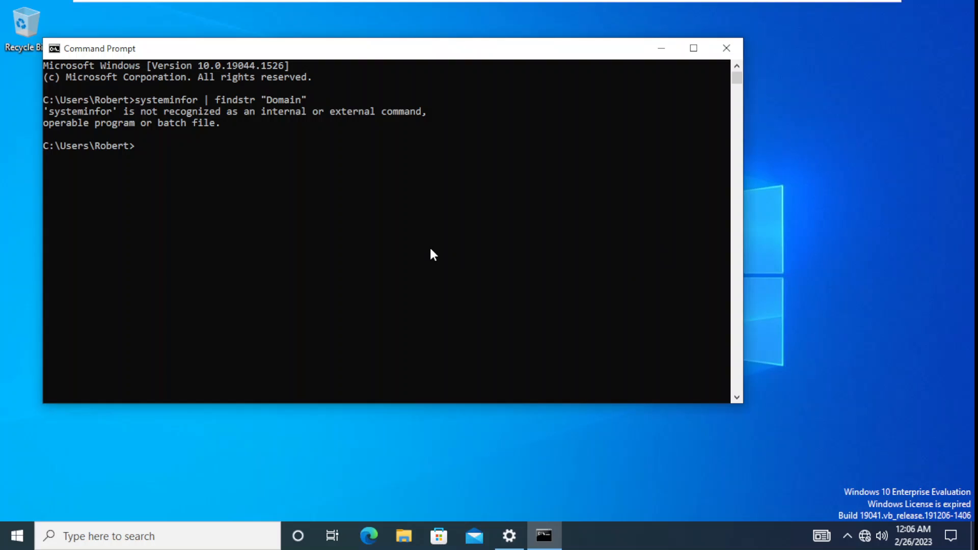
Re-enter systeminfo | findstr "Domain", which returns Domain: gd.local.
{"action": "type", "text": "systeminfor | findstr \"Domain\""}
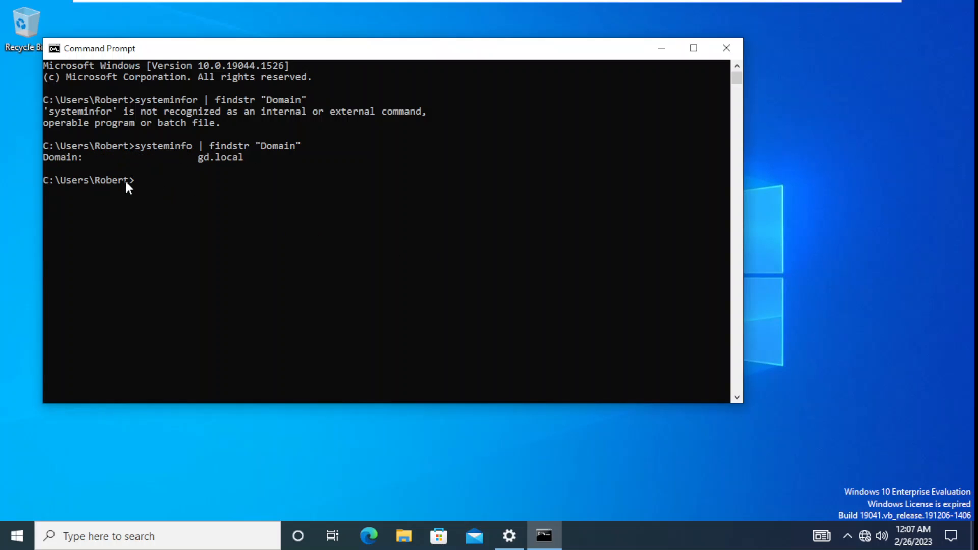
{"action": "mouse_move", "coordinate": [200, 163]}
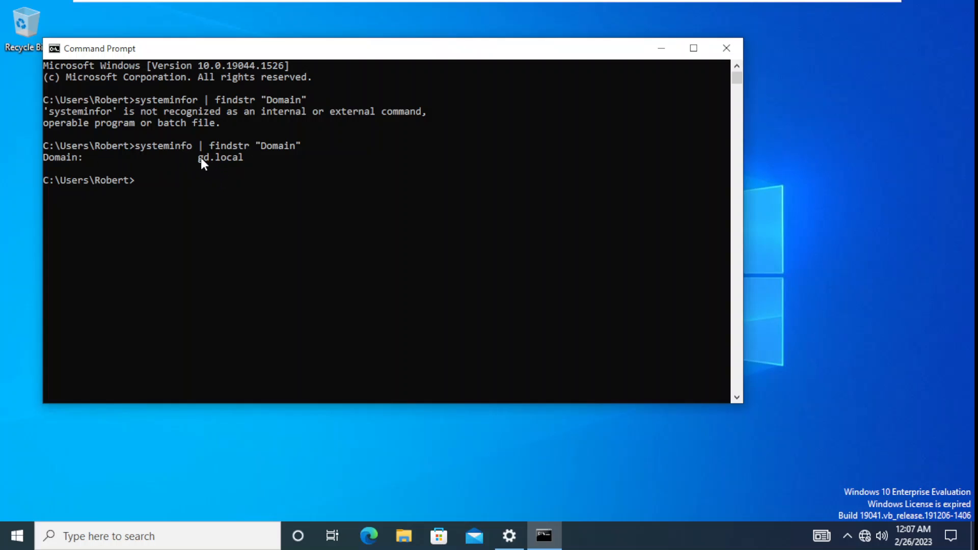